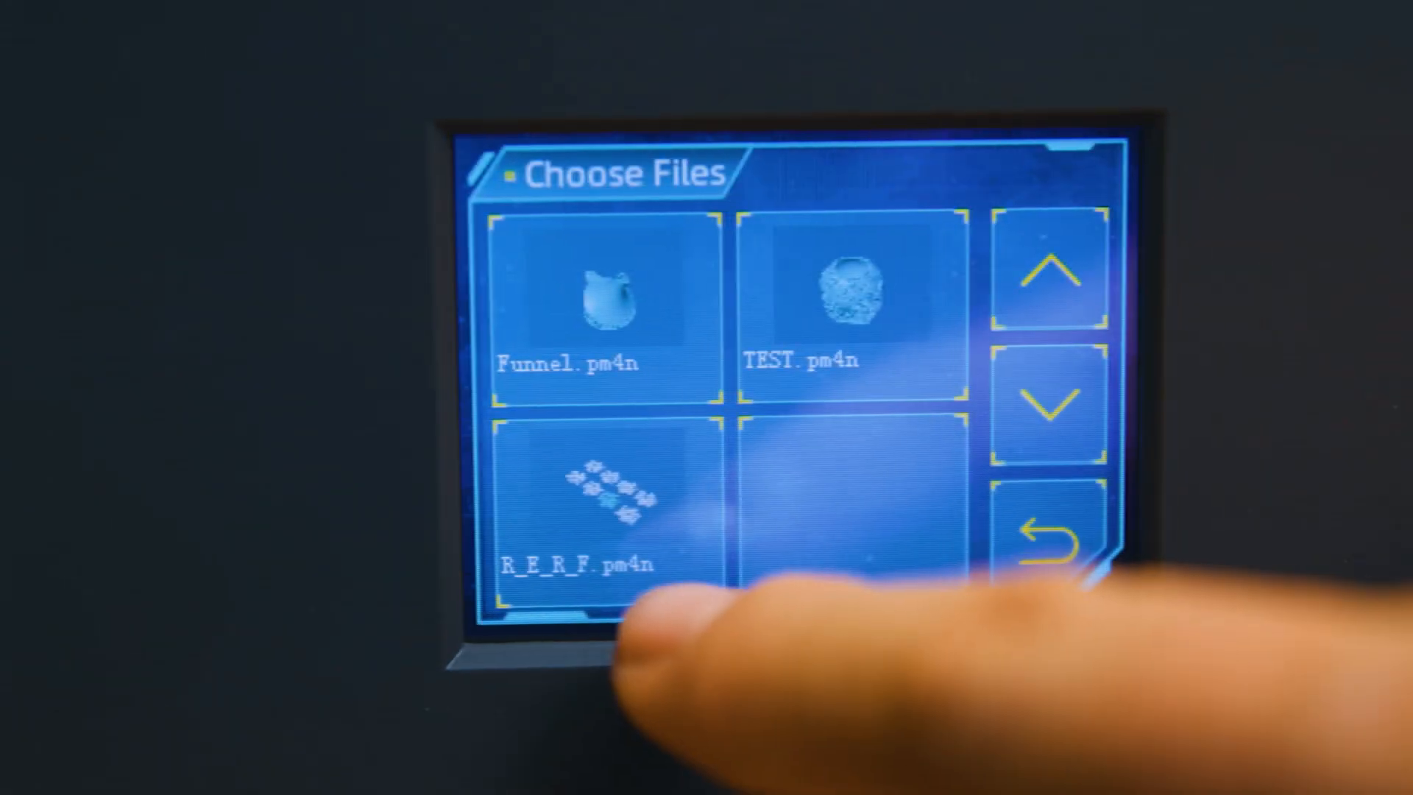
Step: Select the R_E_R_F.pm4n file from the Choose Files list to show its print options
left_click(604, 513)
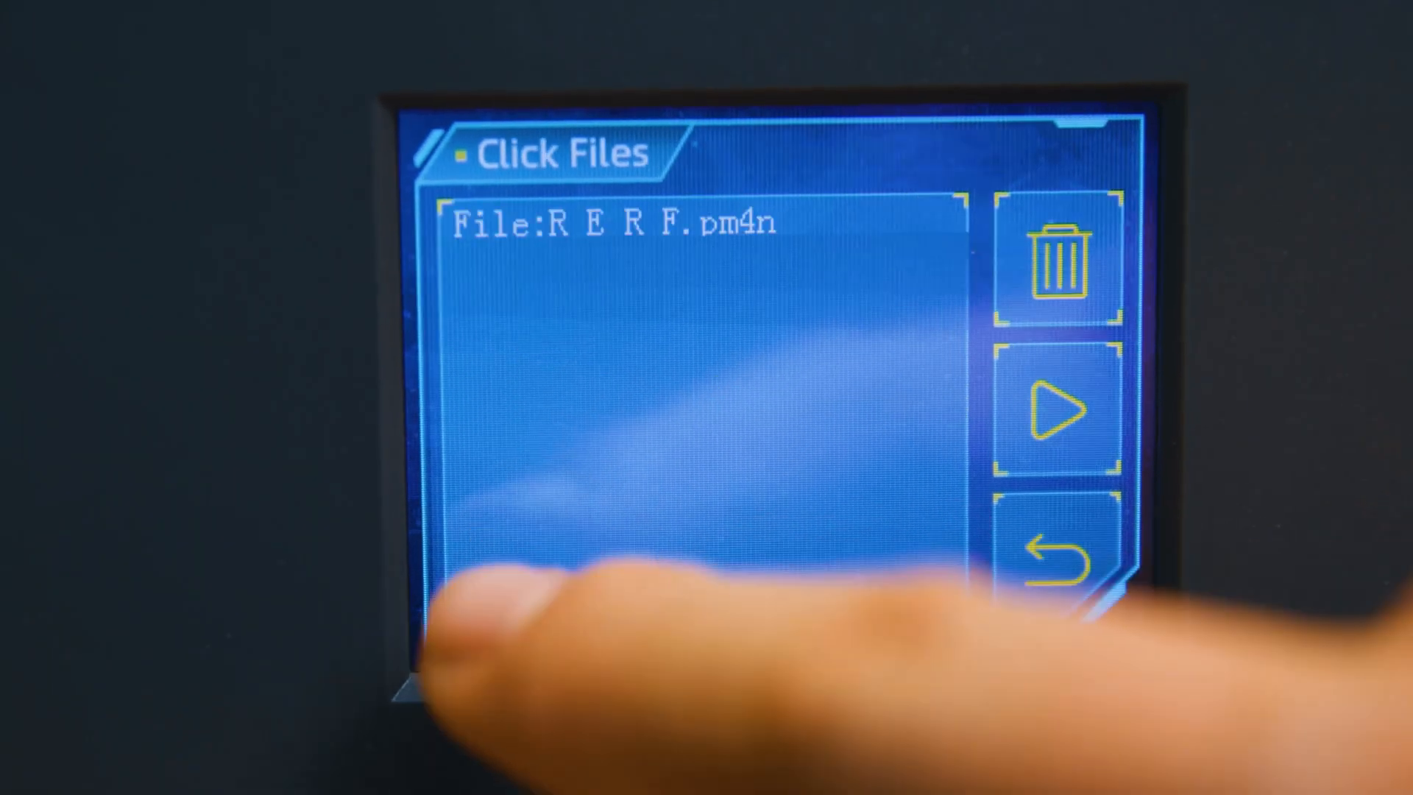